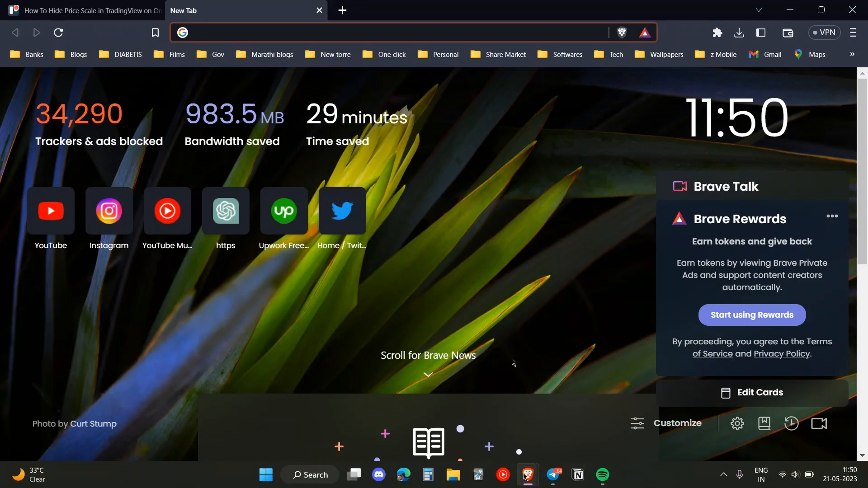
Load the TradingView RELIANCE daily chart in the Brave tab
left_click(84, 10)
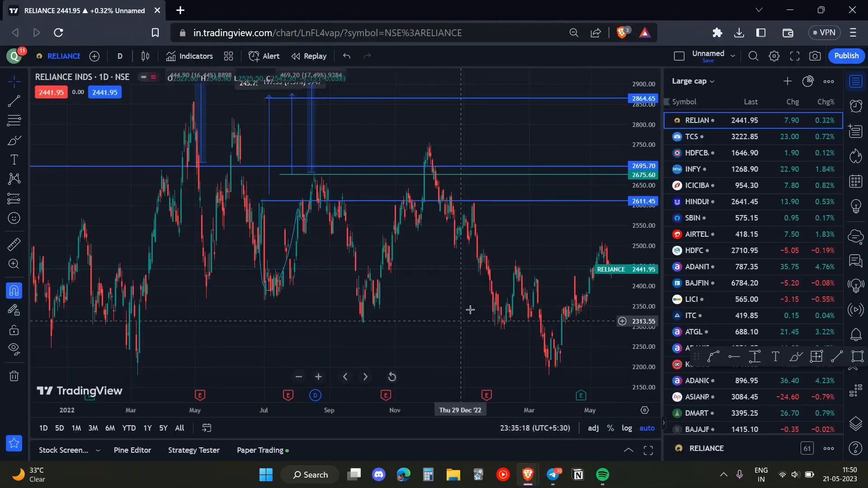
mouse_move(526, 147)
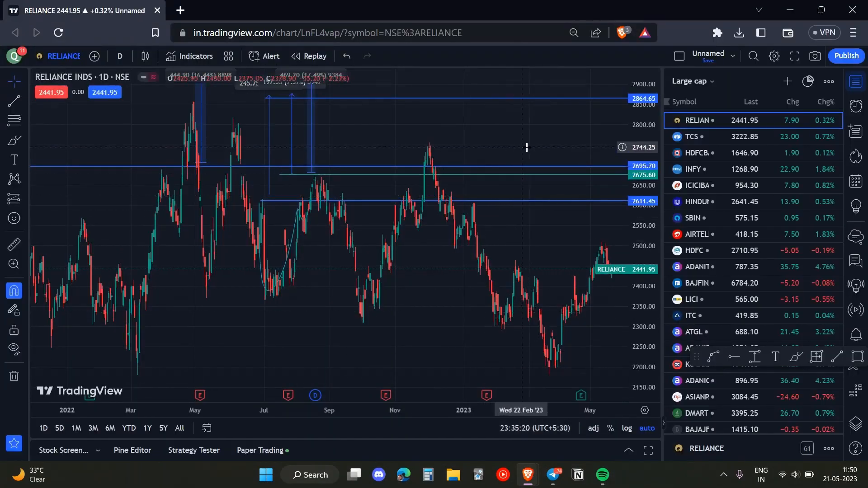
Show the right-click shortcut menu on the RELIANCE chart area
right_click(526, 147)
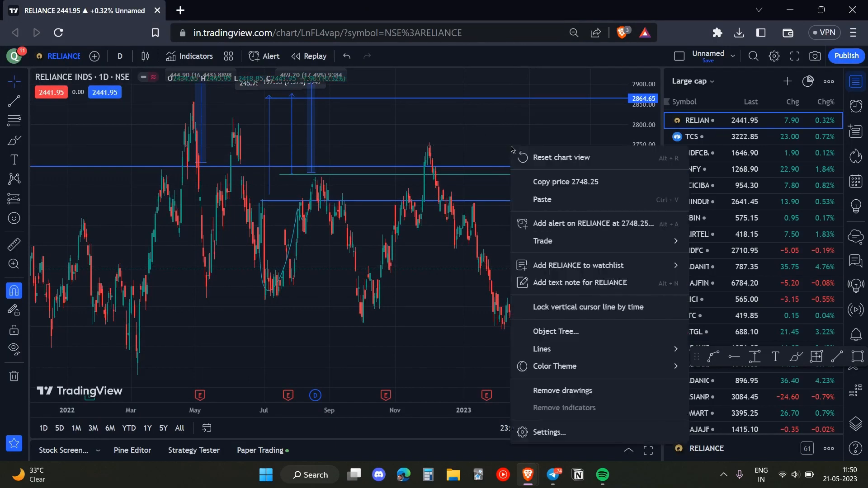
mouse_move(559, 161)
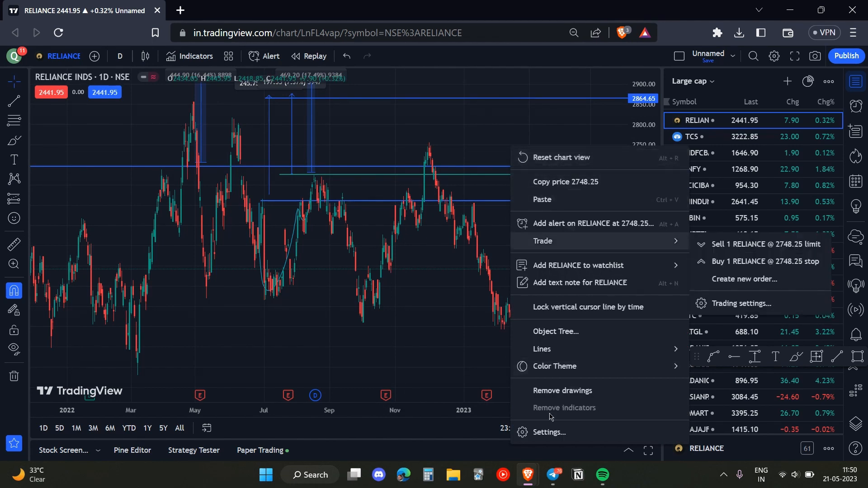
Bring up Chart settings on the Appearance section with the scale text and lines options
left_click(547, 432)
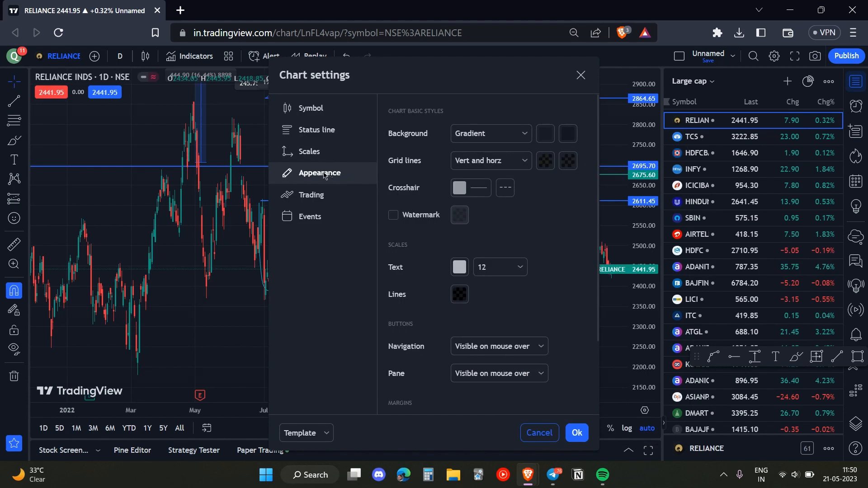
mouse_move(423, 198)
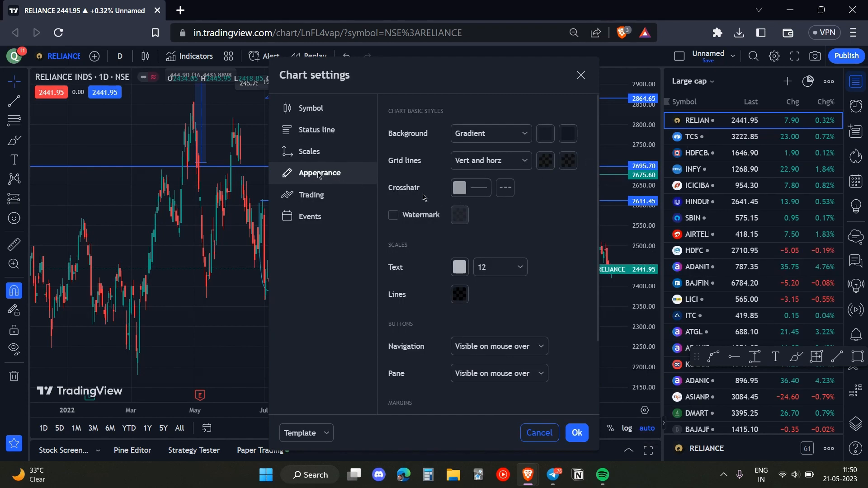
scroll("down", 3)
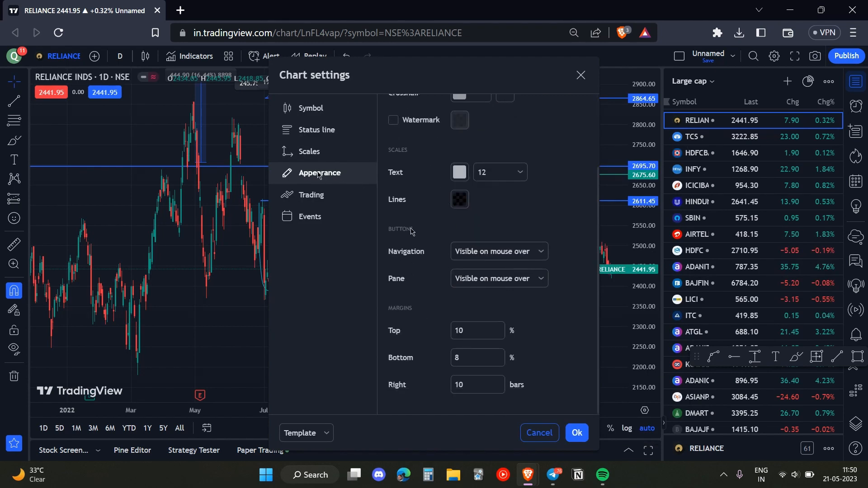
scroll("up", 3)
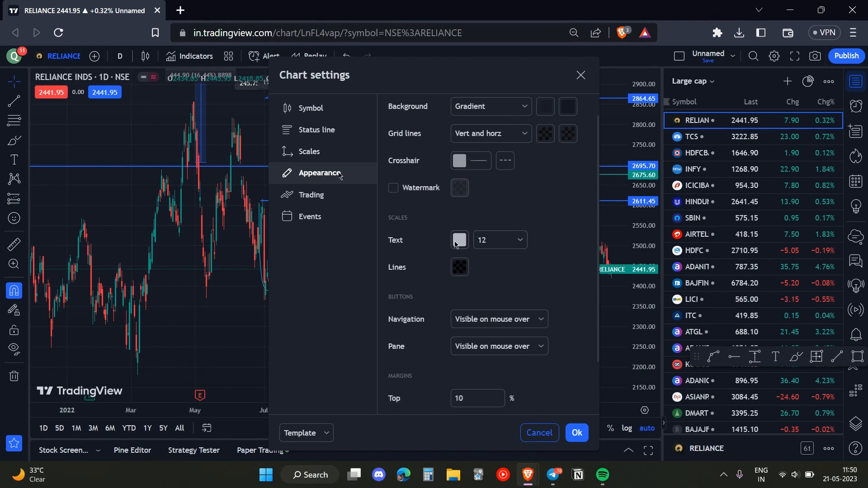
Set the scales text colour to 0% opacity and confirm with Ok, hiding the price scale labels
left_click(460, 240)
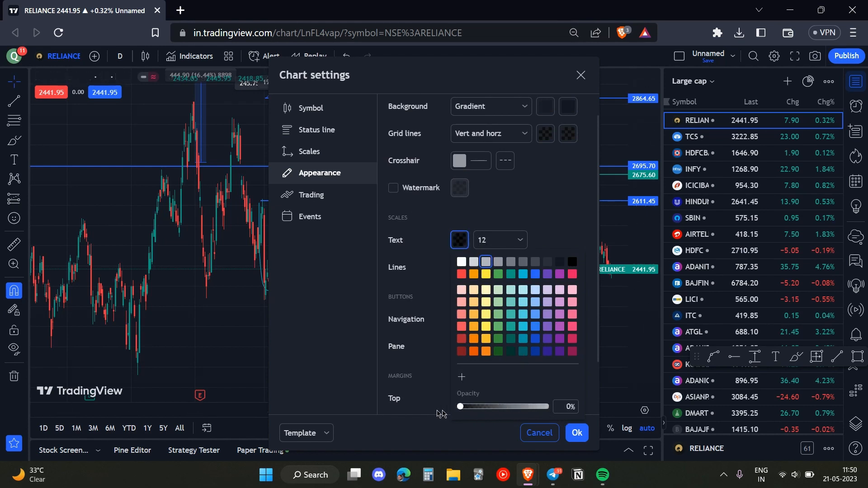
mouse_move(406, 284)
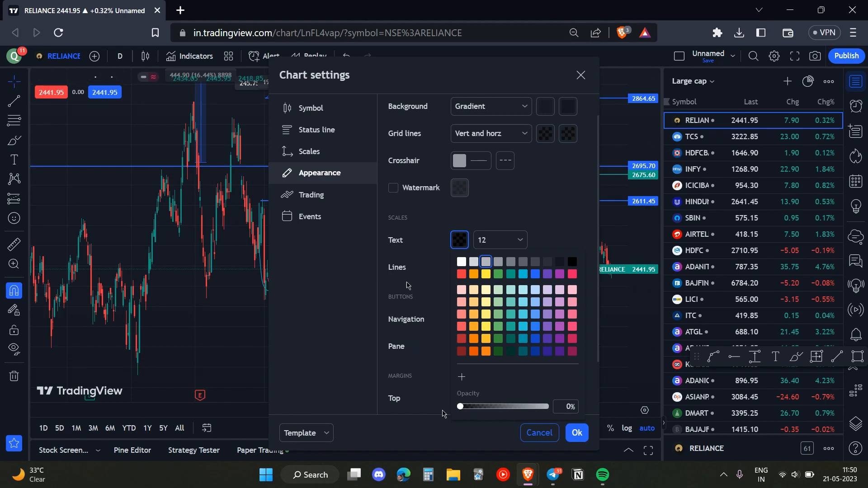
left_click(459, 273)
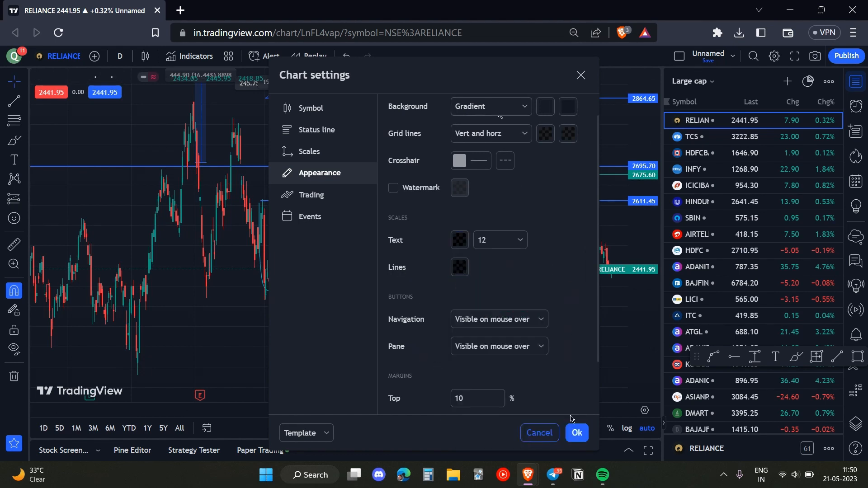
left_click(576, 433)
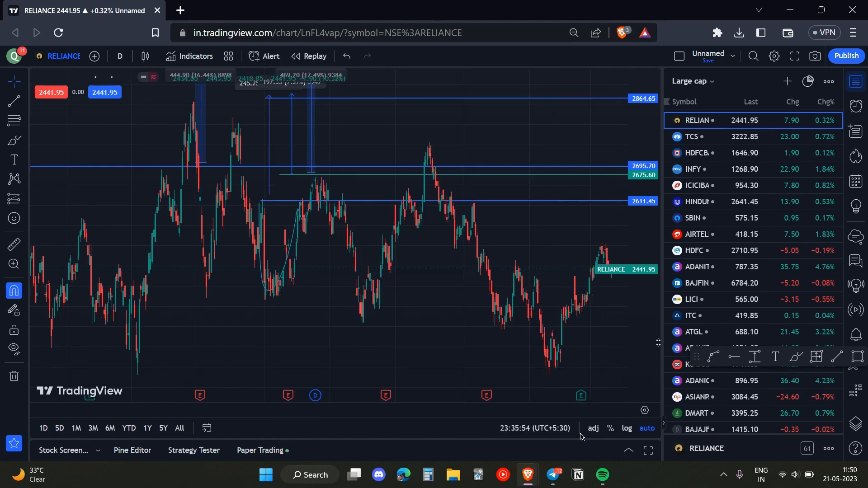
mouse_move(625, 337)
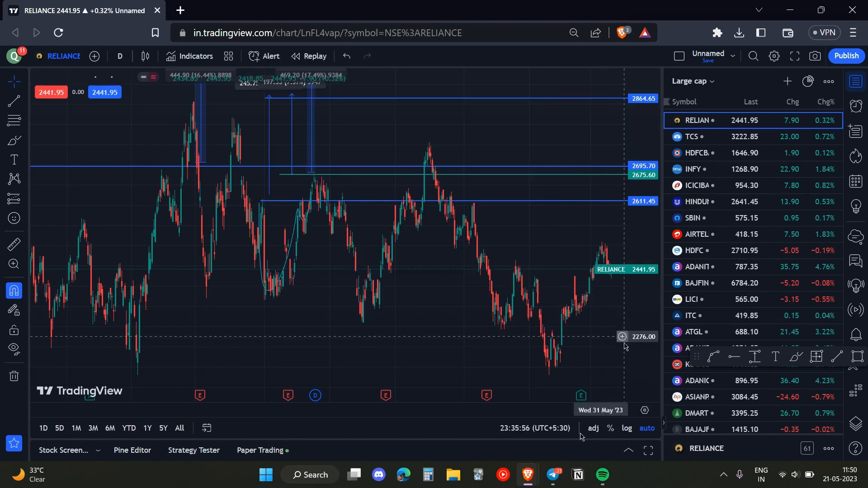